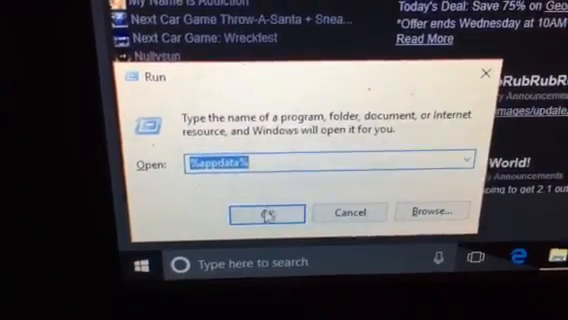
Confirm the Run dialog to open the %appdata% folder.
click(267, 212)
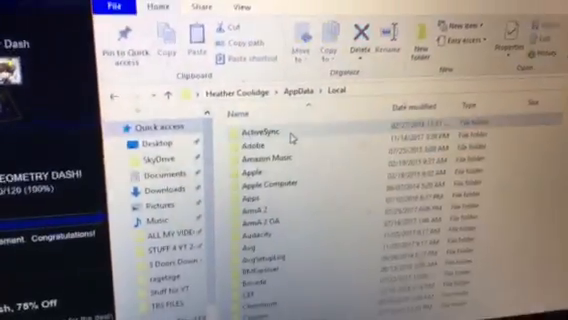
Scroll the Local folder listing down to the Geometry Dash folder.
scroll(down, 3)
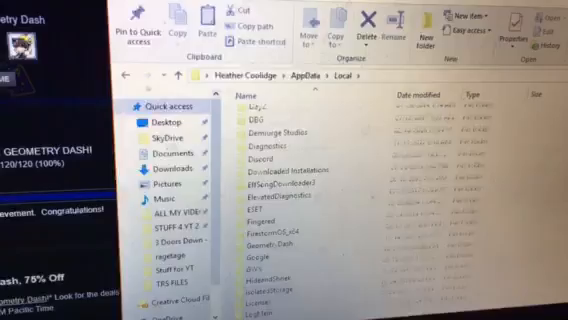